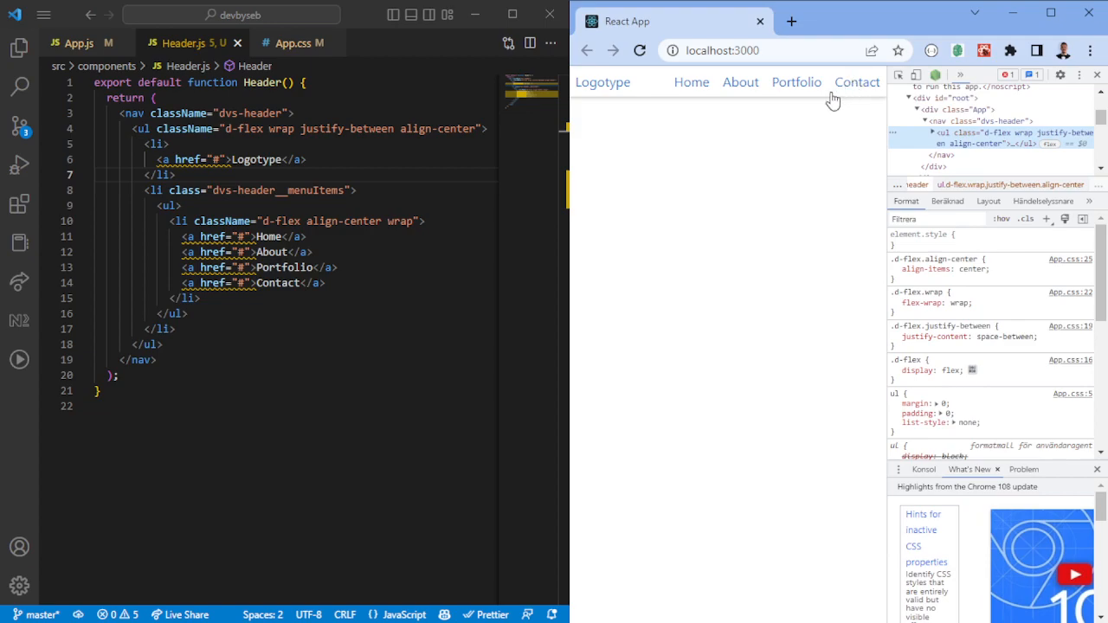
{"action": "mouse_move", "coordinate": [752, 208]}
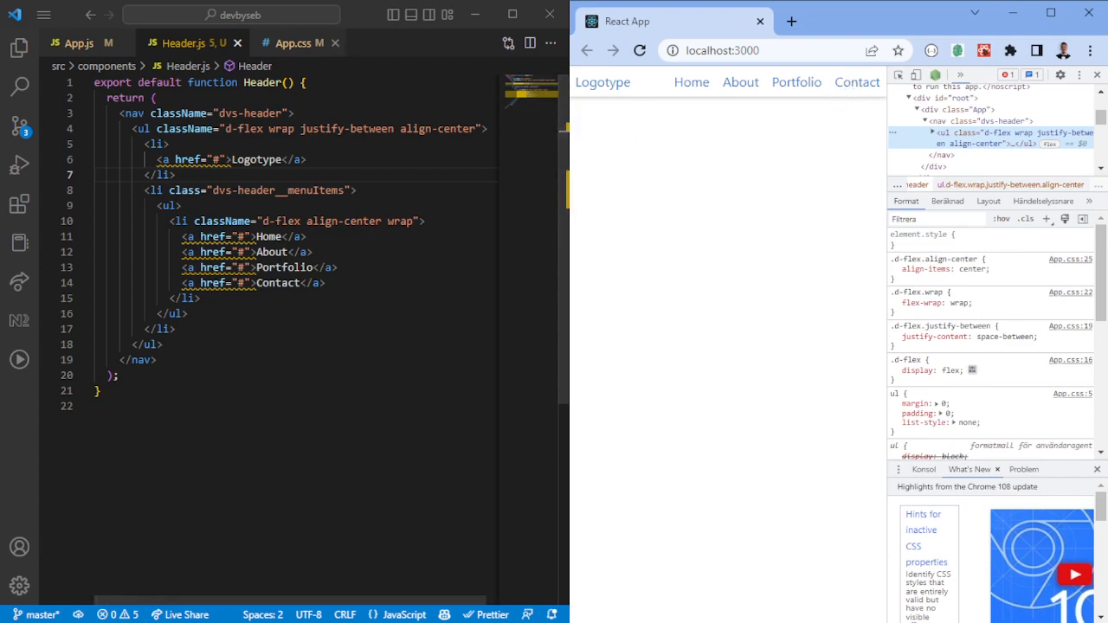
{"action": "left_click", "coordinate": [287, 41]}
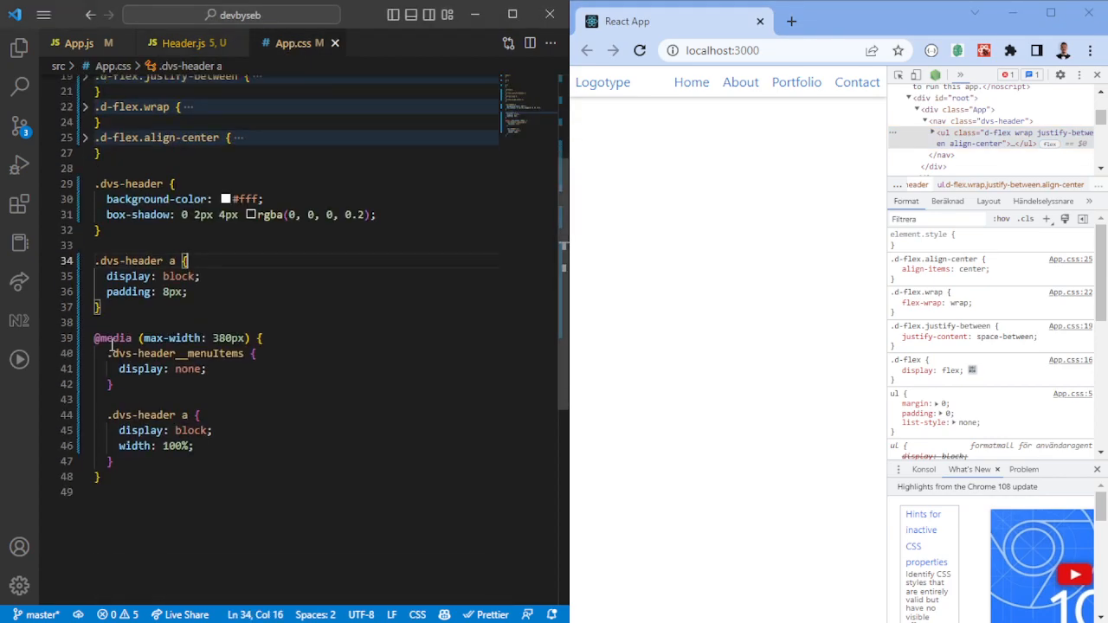
{"action": "left_click", "coordinate": [260, 338]}
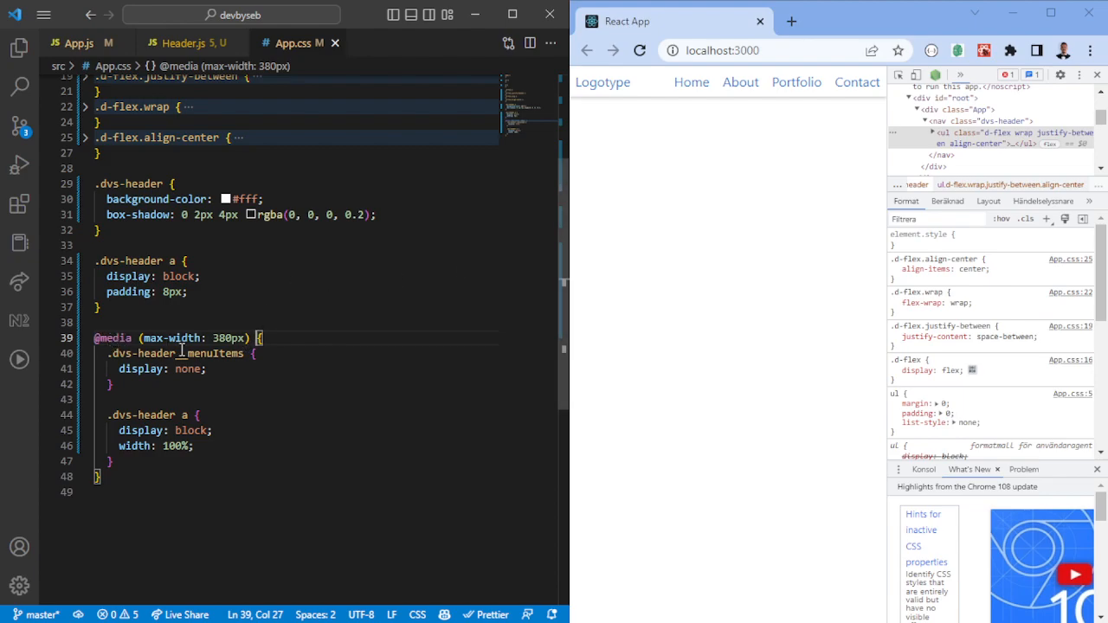
{"action": "double_click", "coordinate": [229, 338]}
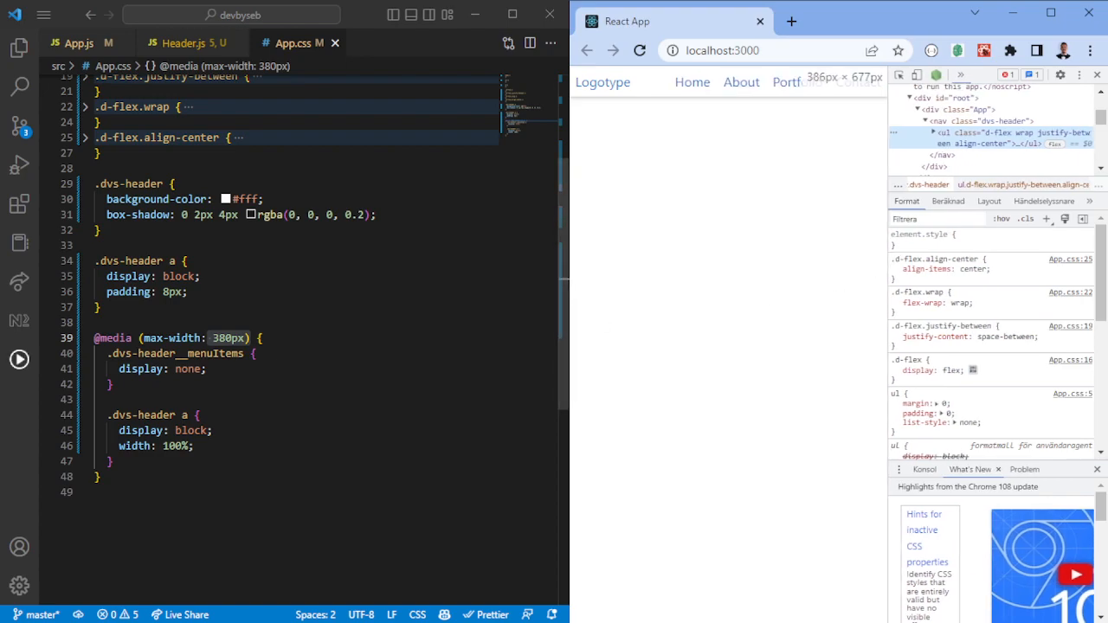
{"action": "left_click", "coordinate": [199, 323]}
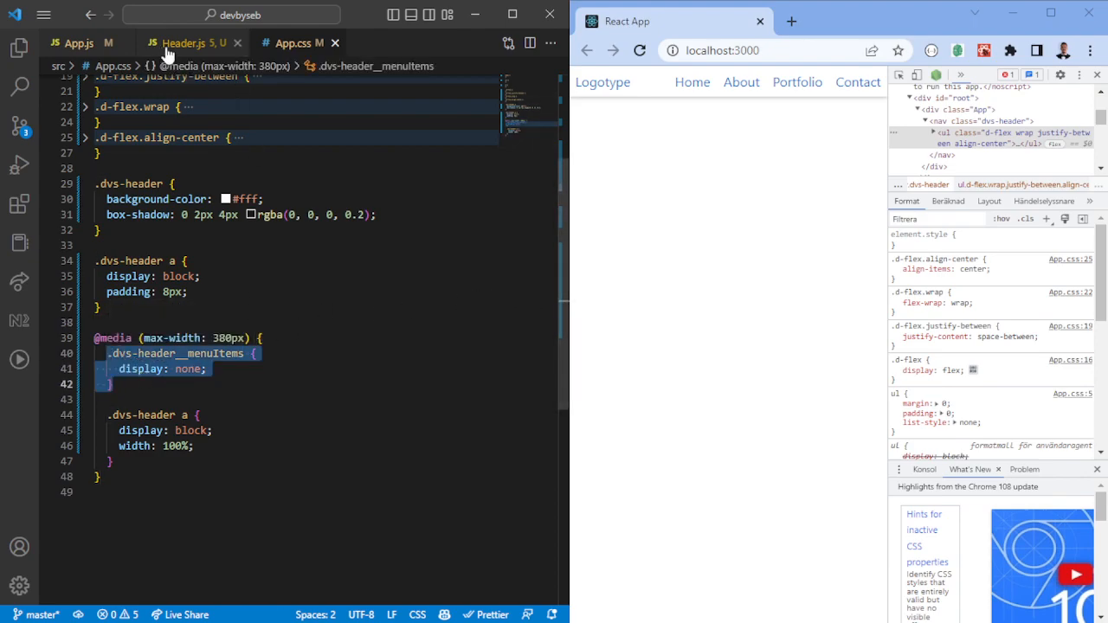
Step: Add <li class="dvs-header__trigger">Trigger</li> after the menuItems li in Header.js and fold the menu block
{"action": "left_click", "coordinate": [181, 41]}
{"action": "type", "text": "li"}
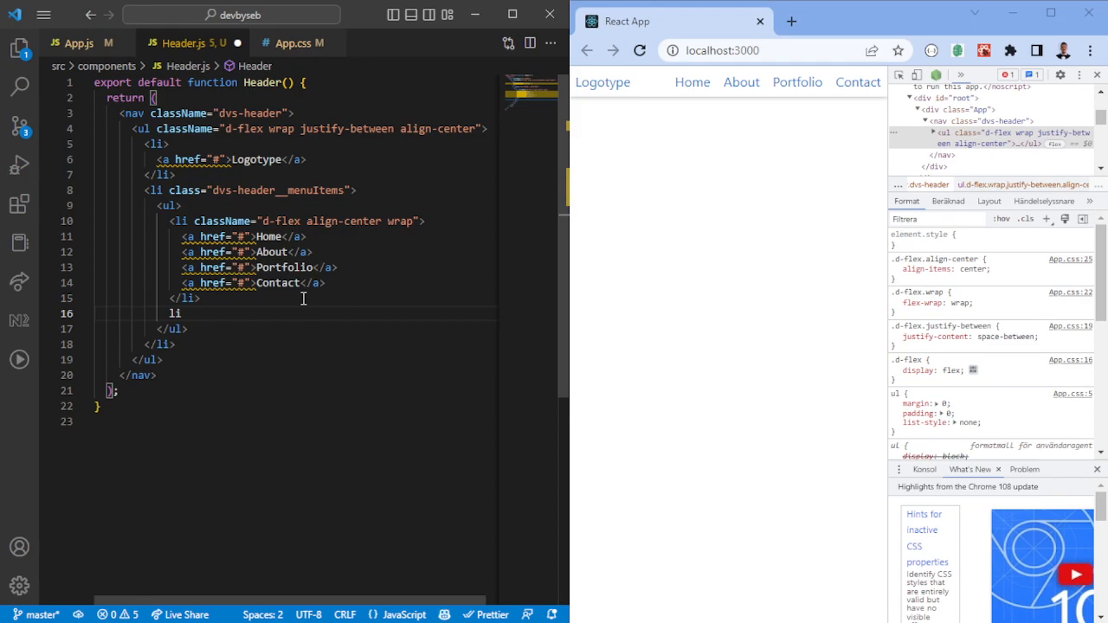
{"action": "type", "text": "</li>"}
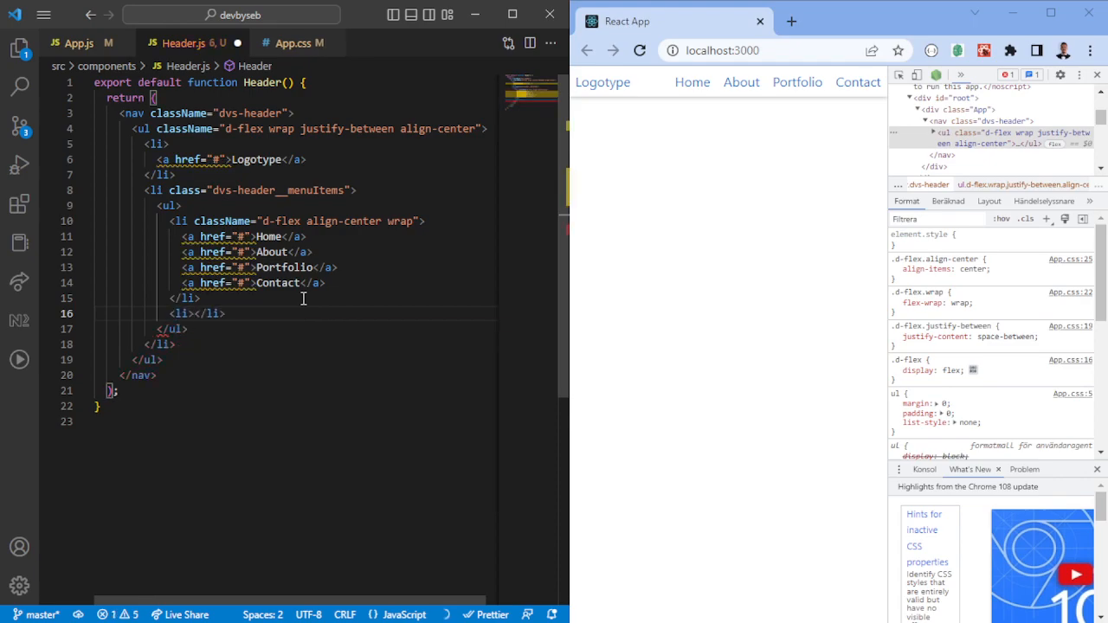
{"action": "type", "text": "Trigger"}
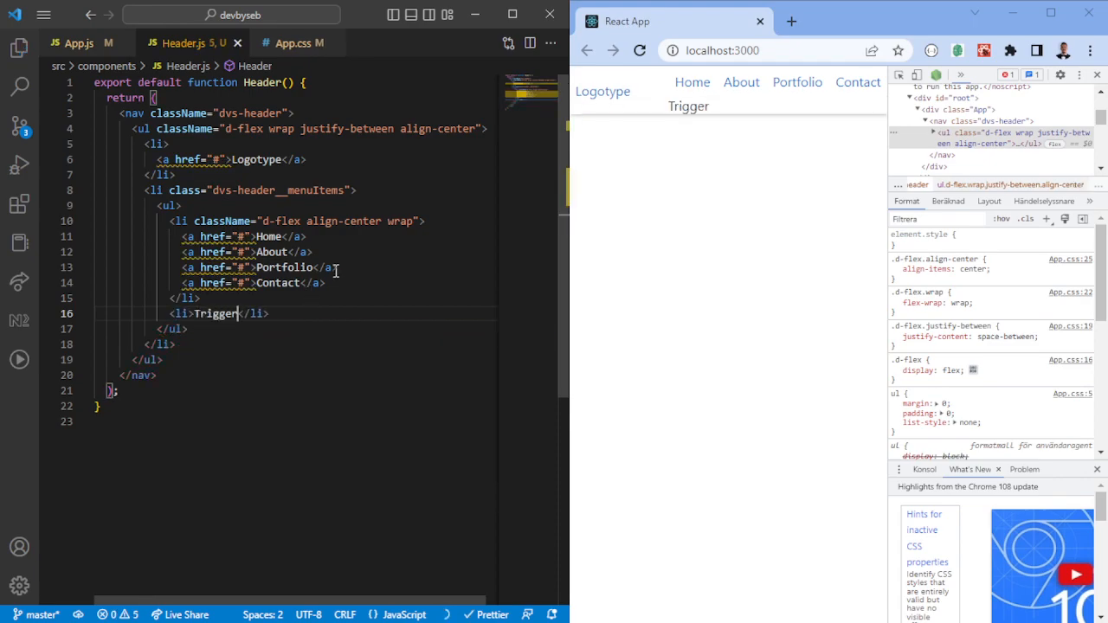
{"action": "type", "text": "dvs-header__menuIte\""}
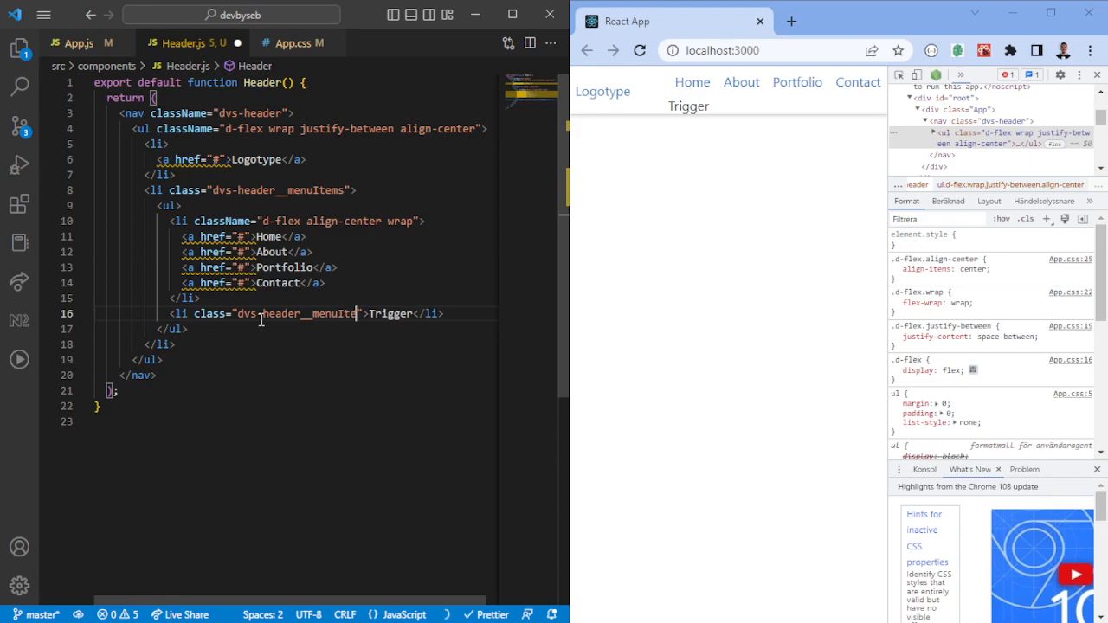
{"action": "type", "text": "-triger"}
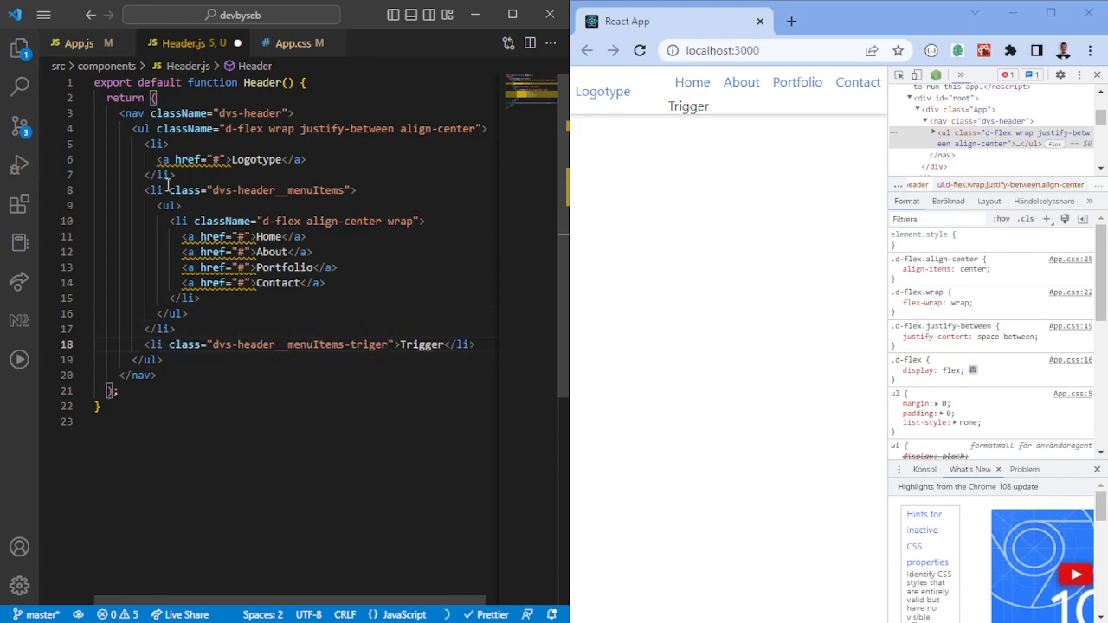
{"action": "left_click", "coordinate": [85, 189]}
{"action": "type", "text": "g"}
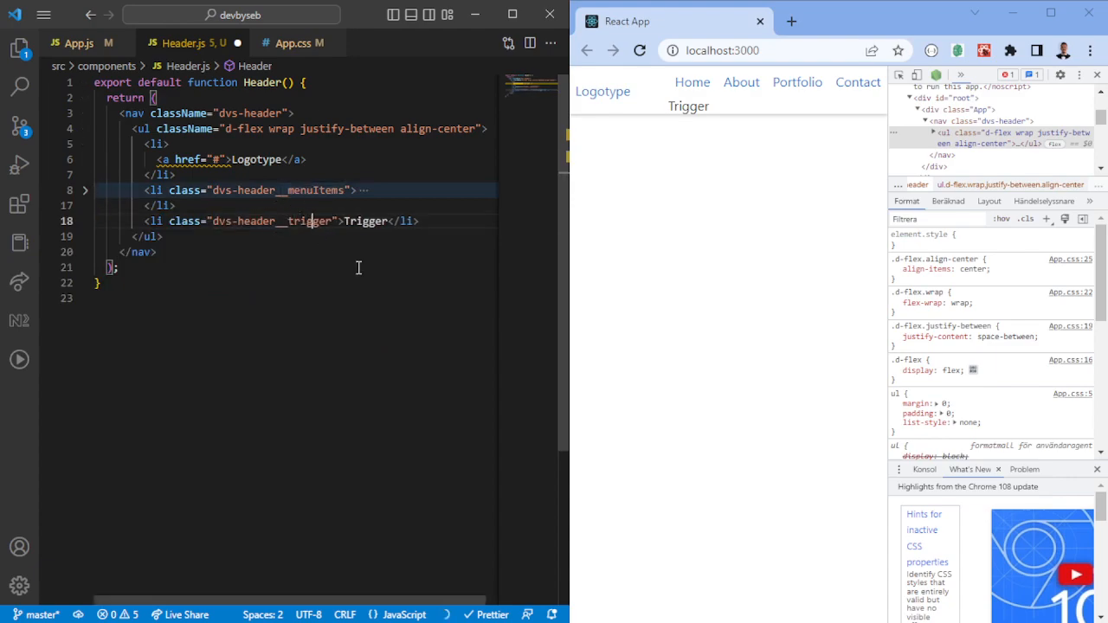
{"action": "double_click", "coordinate": [270, 222]}
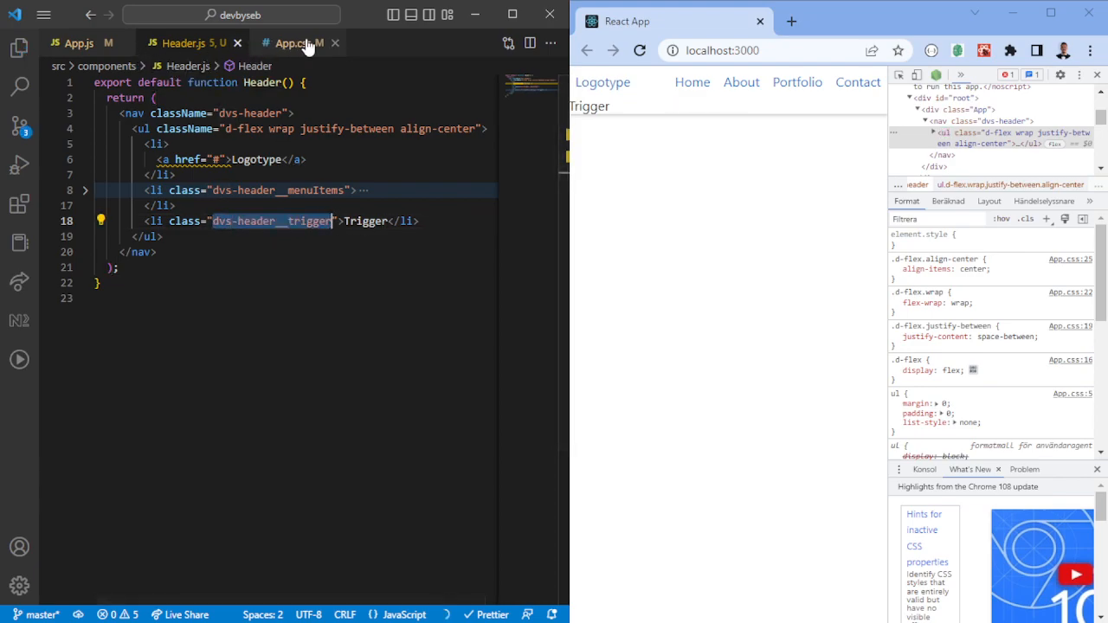
Step: In App.css set .dvs-header__trigger to display: none by default and display: block inside the 380px query
{"action": "left_click", "coordinate": [294, 42]}
{"action": "type", "text": ".dvs-header__trigger {"}
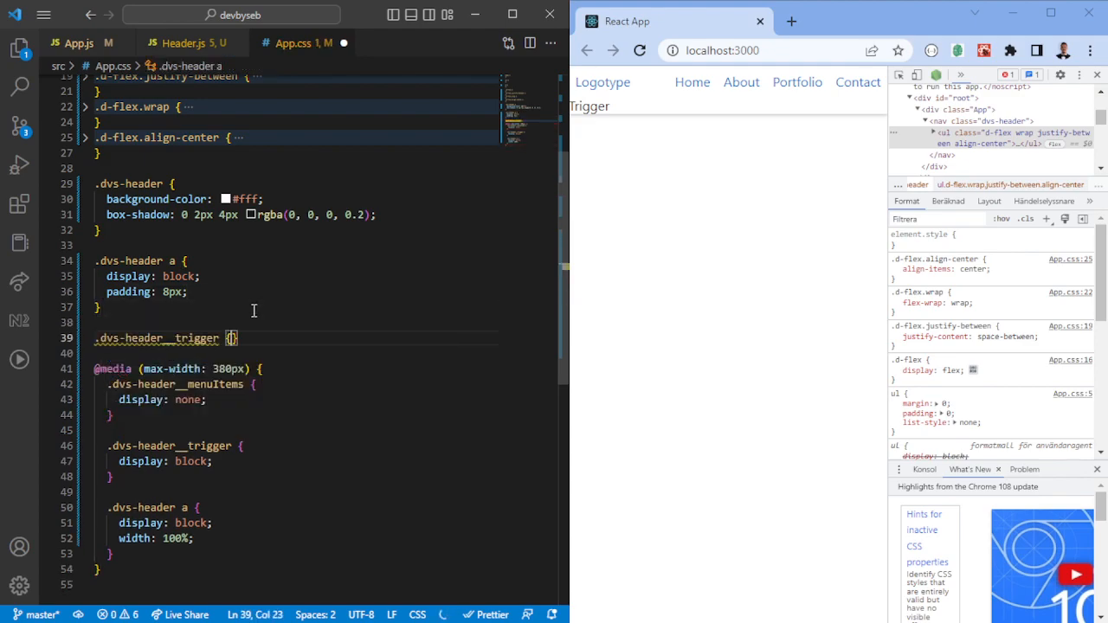
{"action": "type", "text": "display: none;"}
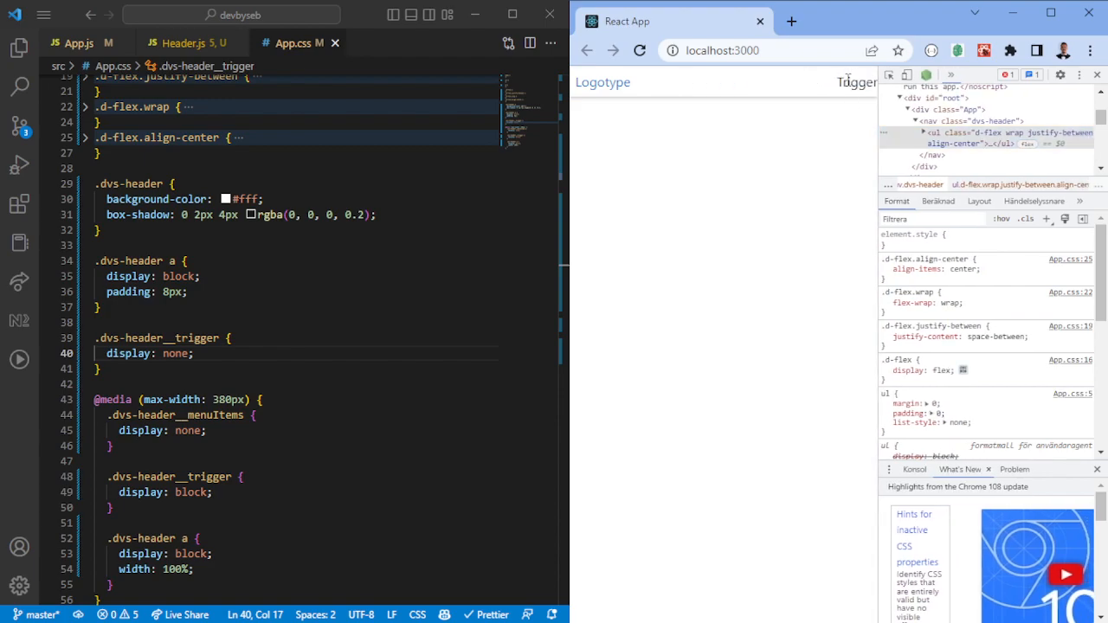
{"action": "mouse_move", "coordinate": [849, 81]}
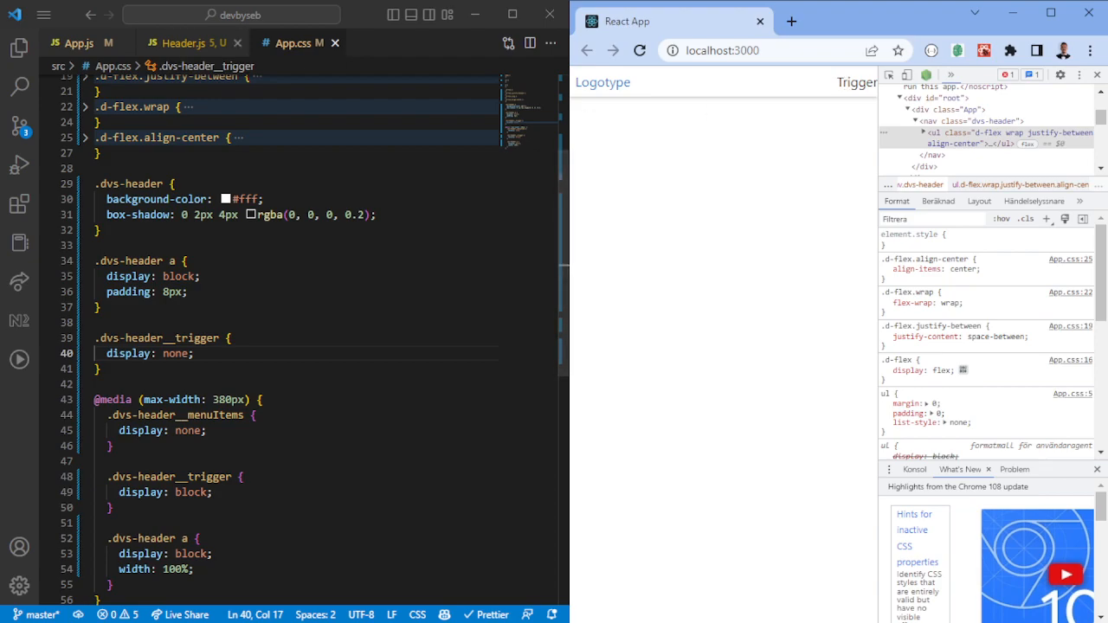
{"action": "left_click", "coordinate": [185, 42]}
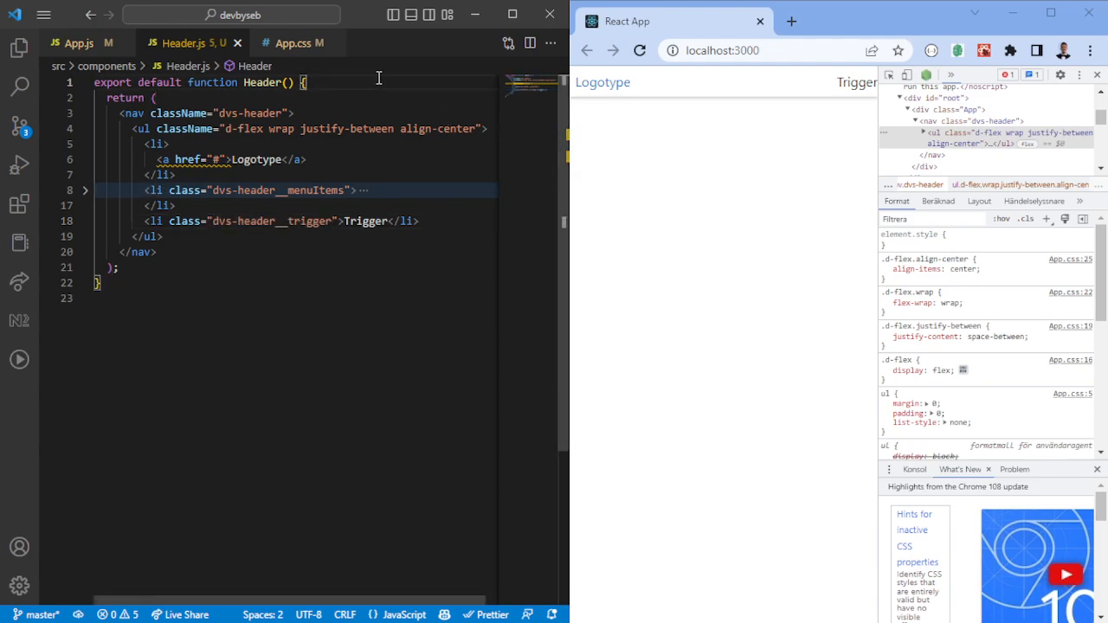
Step: Declare const [isOpen, setIsOpen] = useState(false) and import useState from react
{"action": "type", "text": "const"}
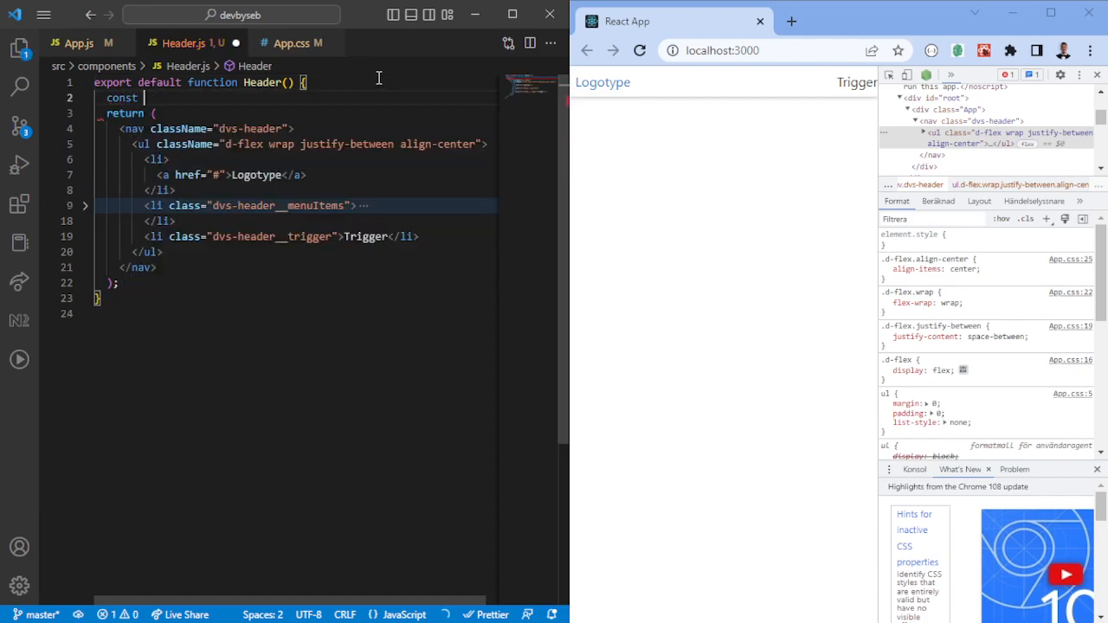
{"action": "type", "text": "[]"}
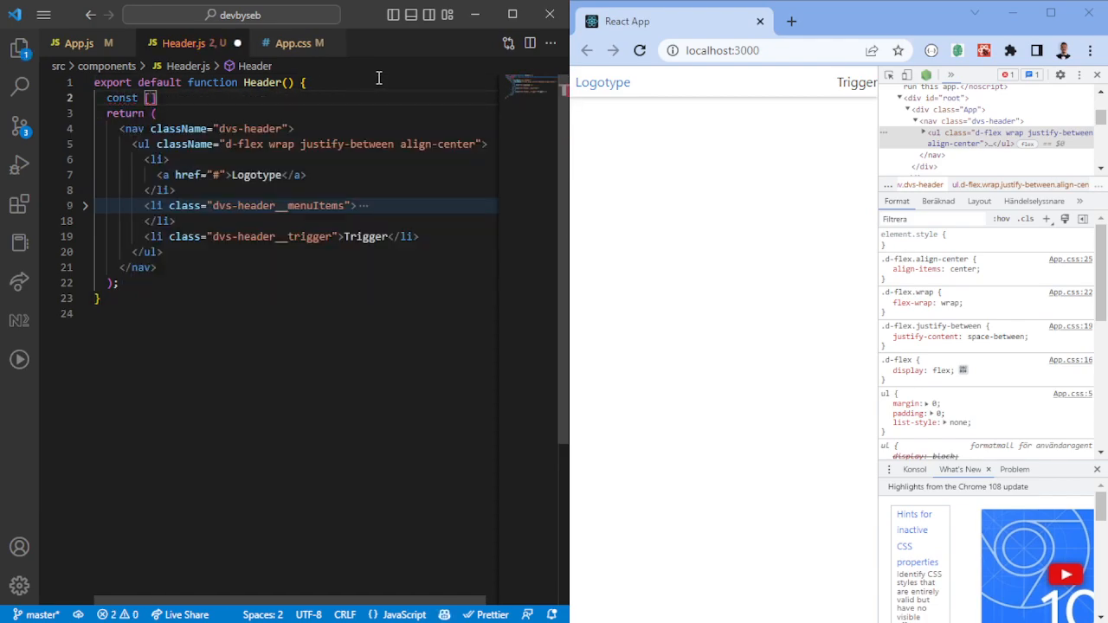
{"action": "type", "text": "isOpen, setIsOpen"}
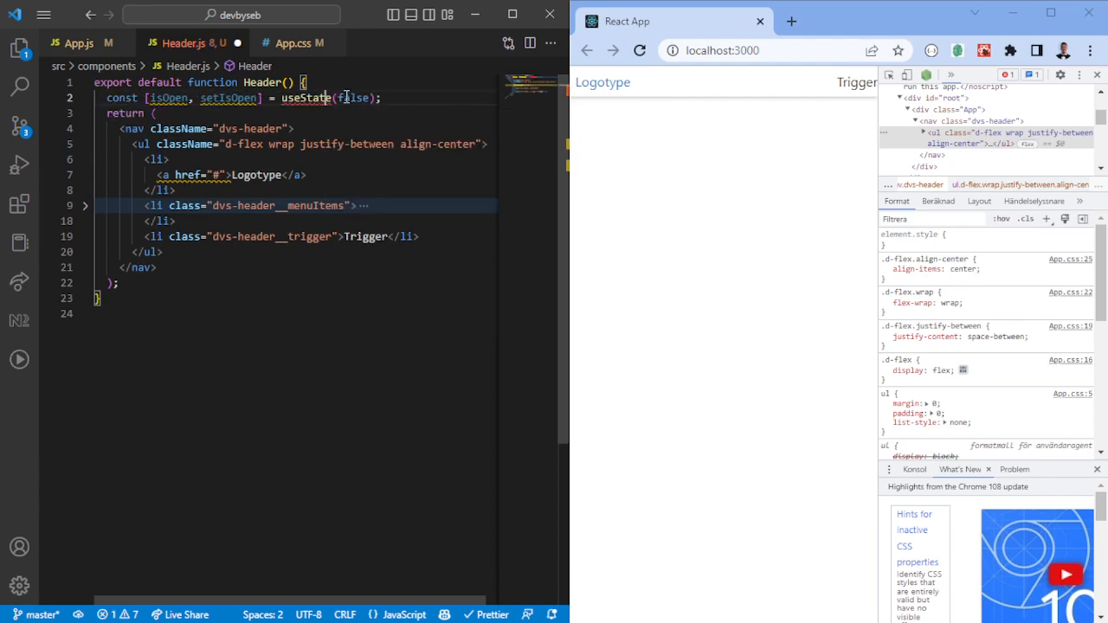
{"action": "key", "text": "ctrl+a"}
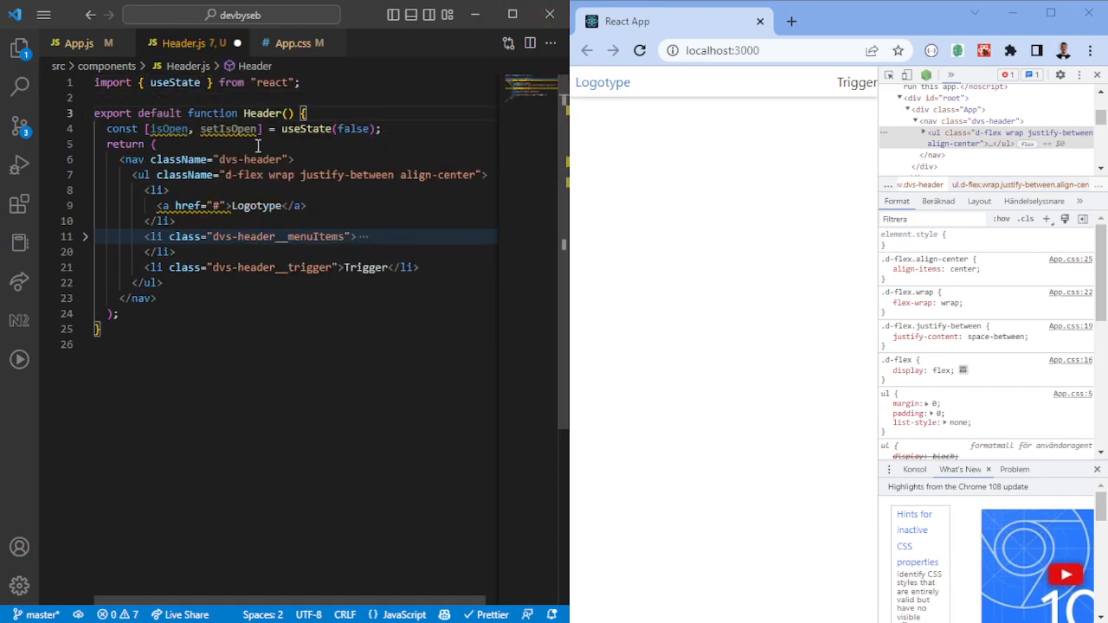
Step: Give the Trigger list item an onClick={toggleMenu} handler
{"action": "double_click", "coordinate": [227, 128]}
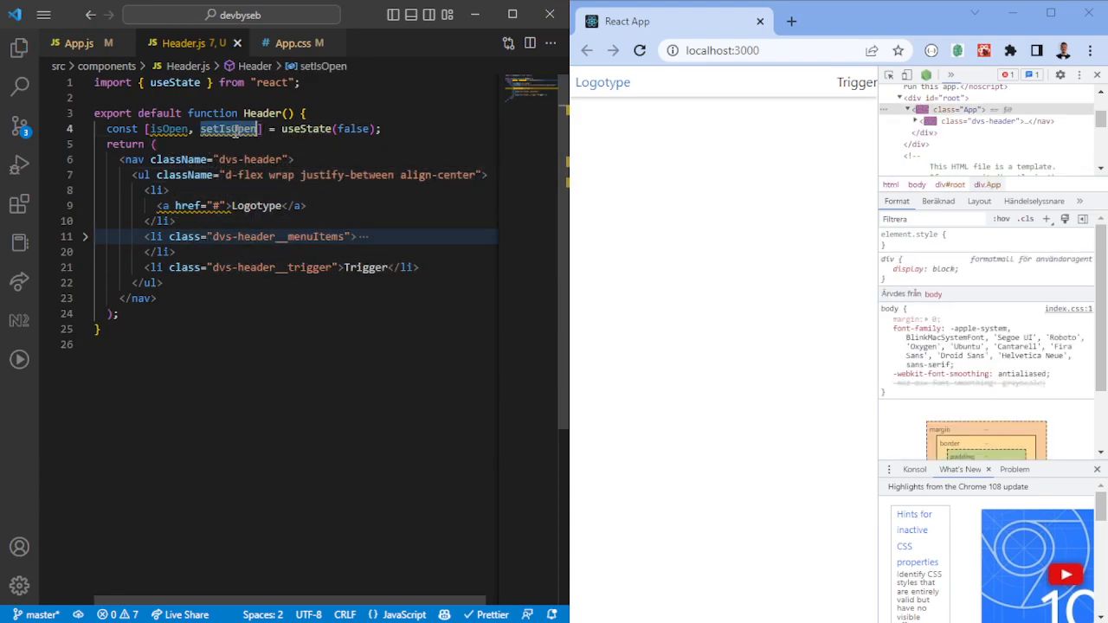
{"action": "left_click", "coordinate": [336, 266]}
{"action": "type", "text": " {o"}
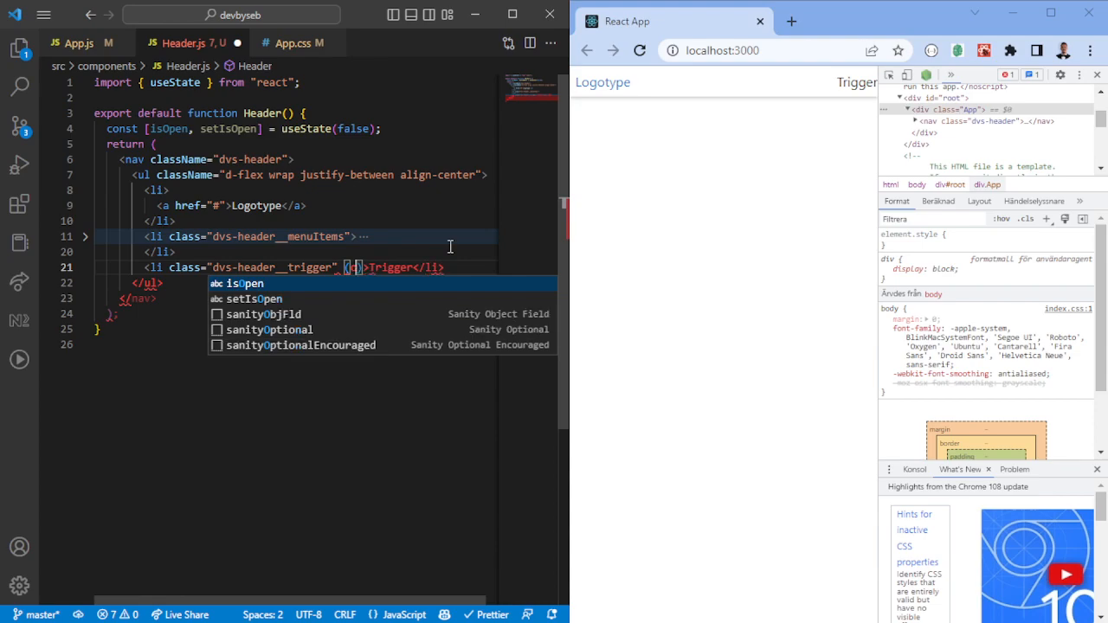
{"action": "type", "text": "onClick="}
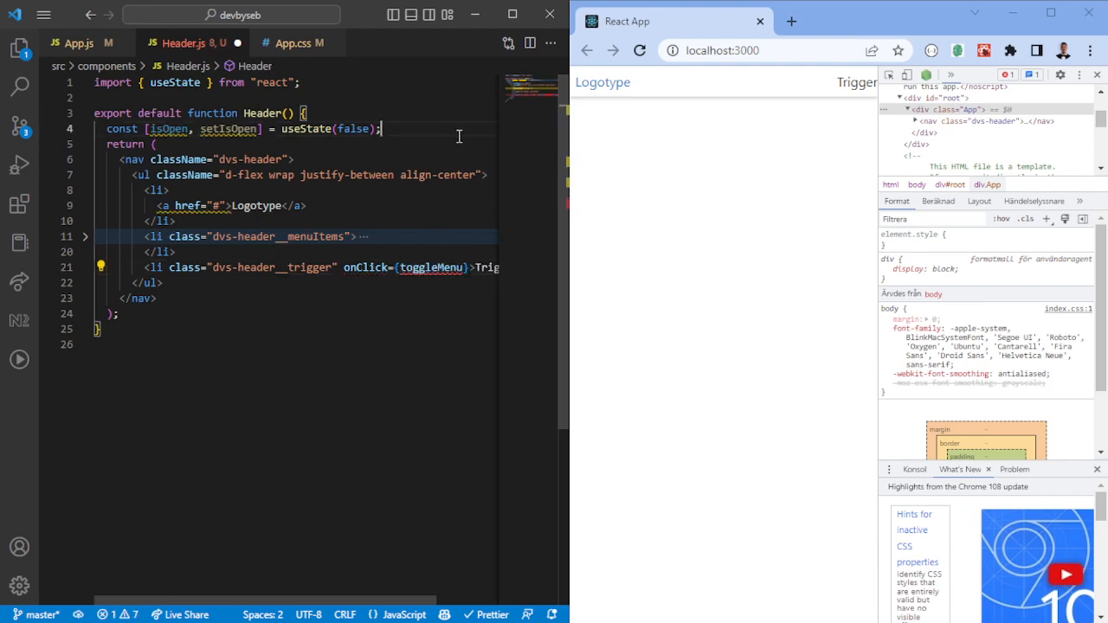
Step: Define const toggleMenu = () => { setIsOpen((open) => !open); } above the return
{"action": "type", "text": "const toggleMenu = () => {"}
{"action": "type", "text": "setIsOpen"}
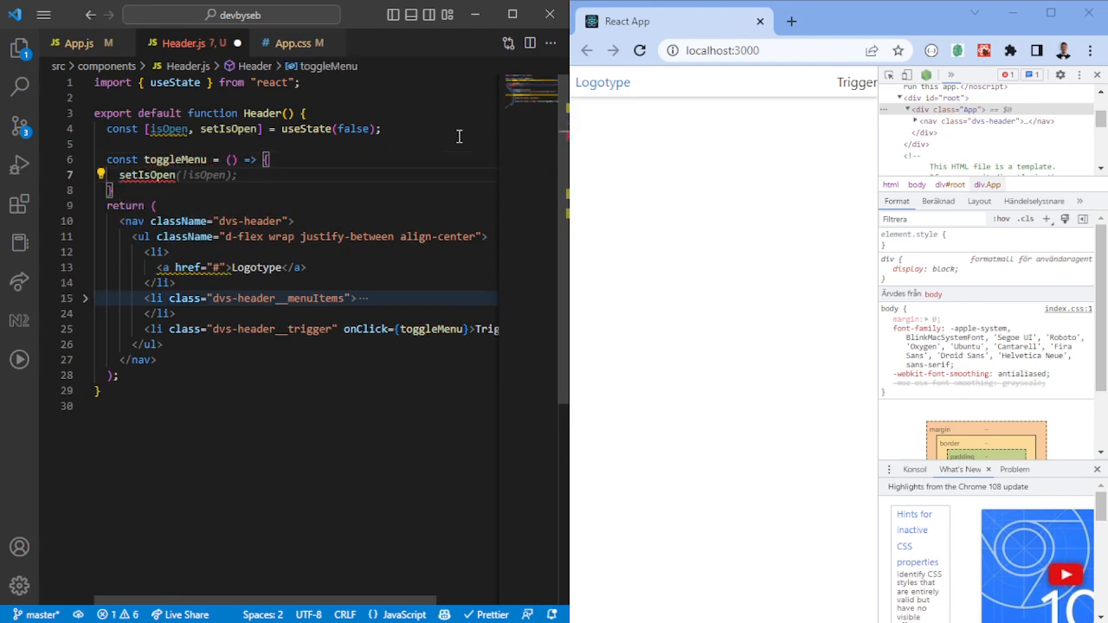
{"action": "type", "text": "open) => )"}
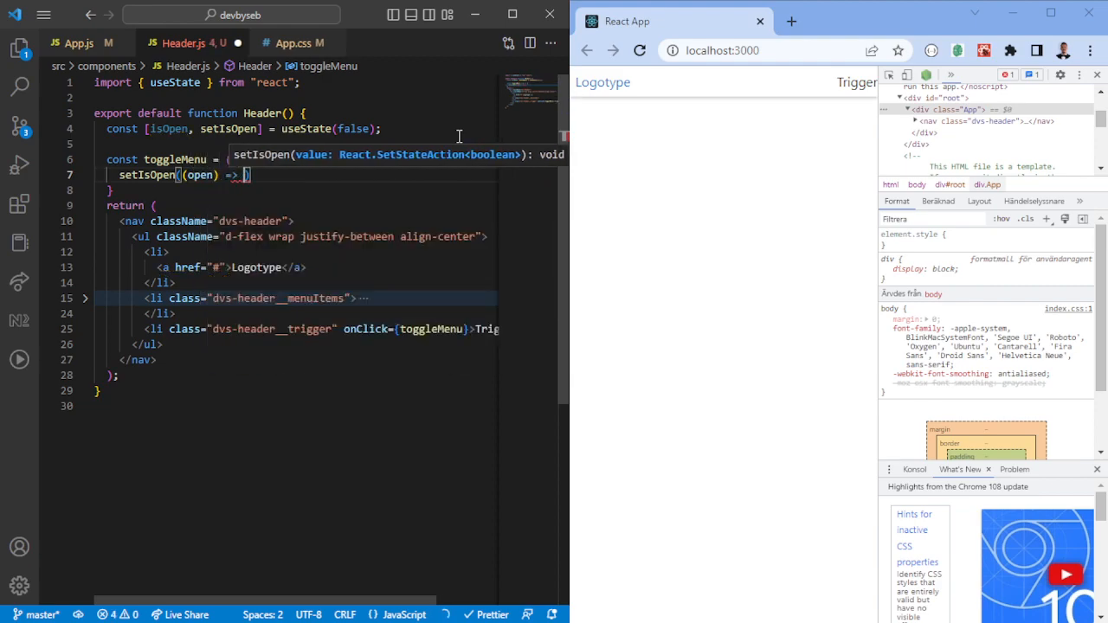
{"action": "type", "text": "!open"}
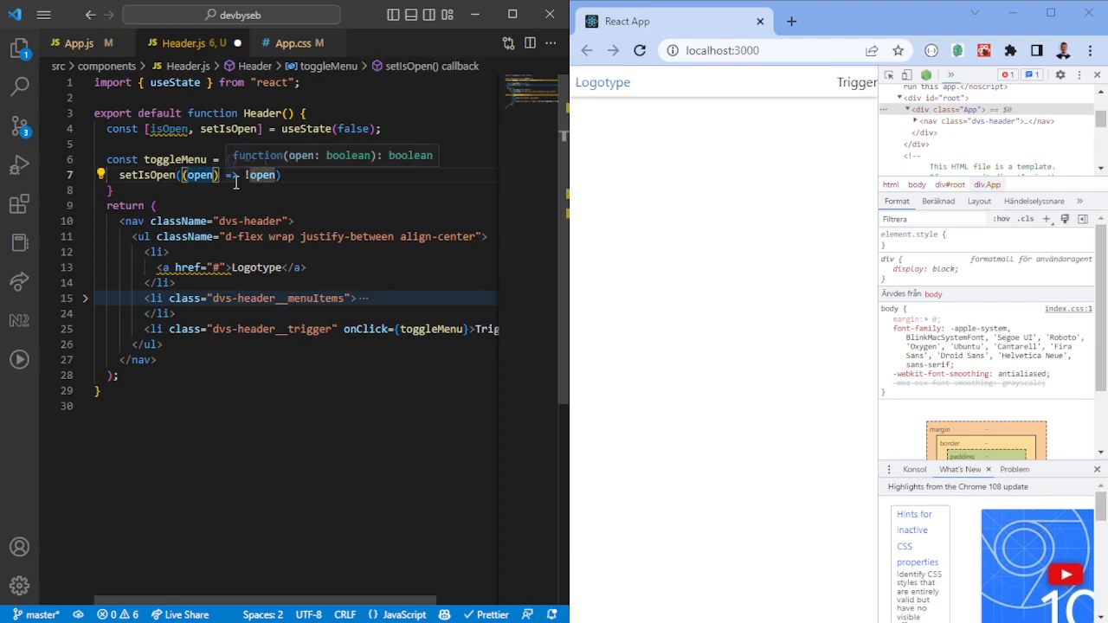
{"action": "mouse_move", "coordinate": [199, 175]}
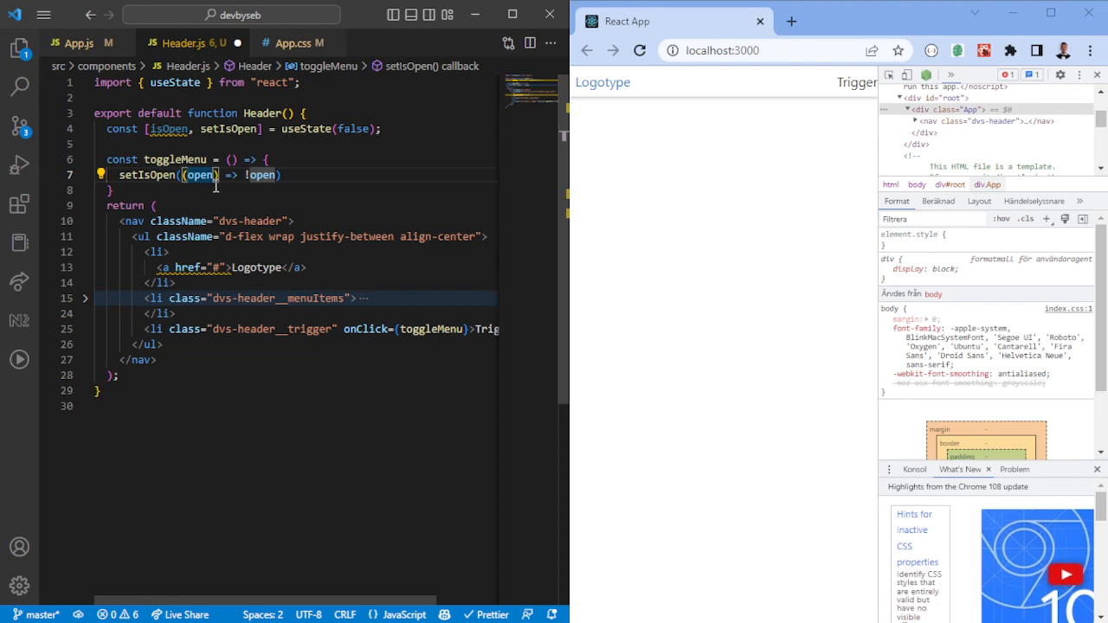
{"action": "type", "text": ": bool"}
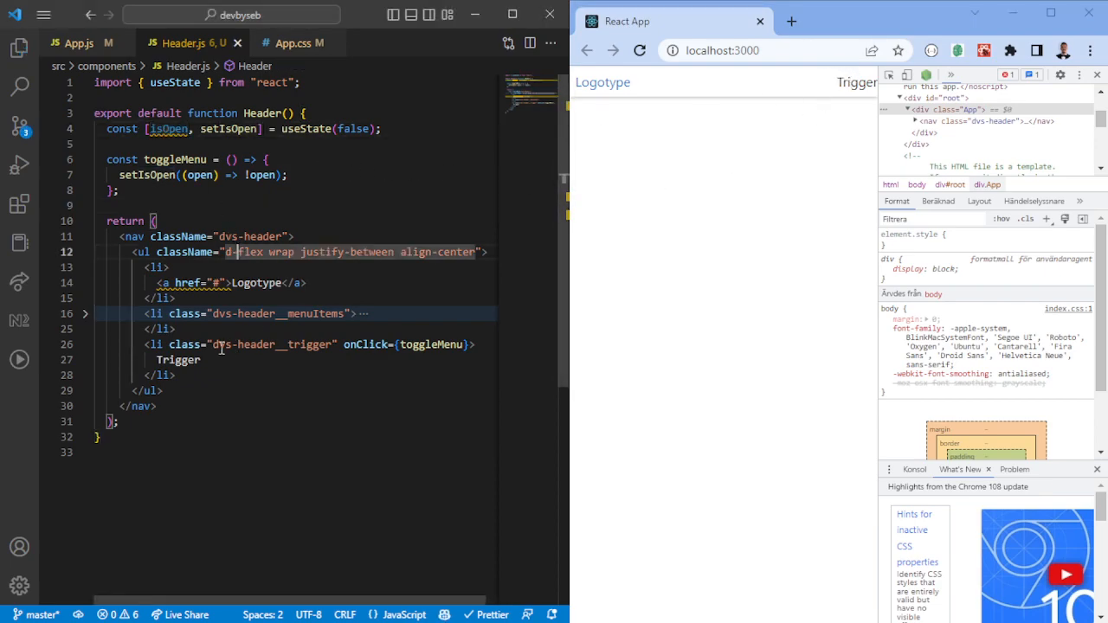
Step: Change the menuItems li to className={`dvs-header__menuItems ${isOpen ? "is-open" : ""}`}
{"action": "left_click", "coordinate": [85, 313]}
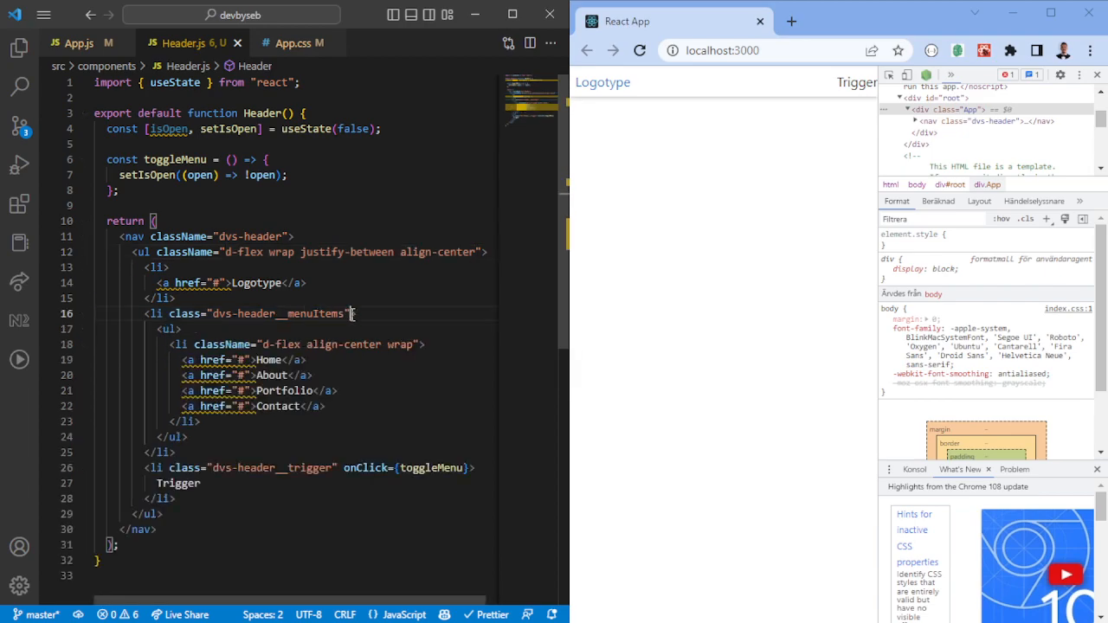
{"action": "mouse_move", "coordinate": [253, 308]}
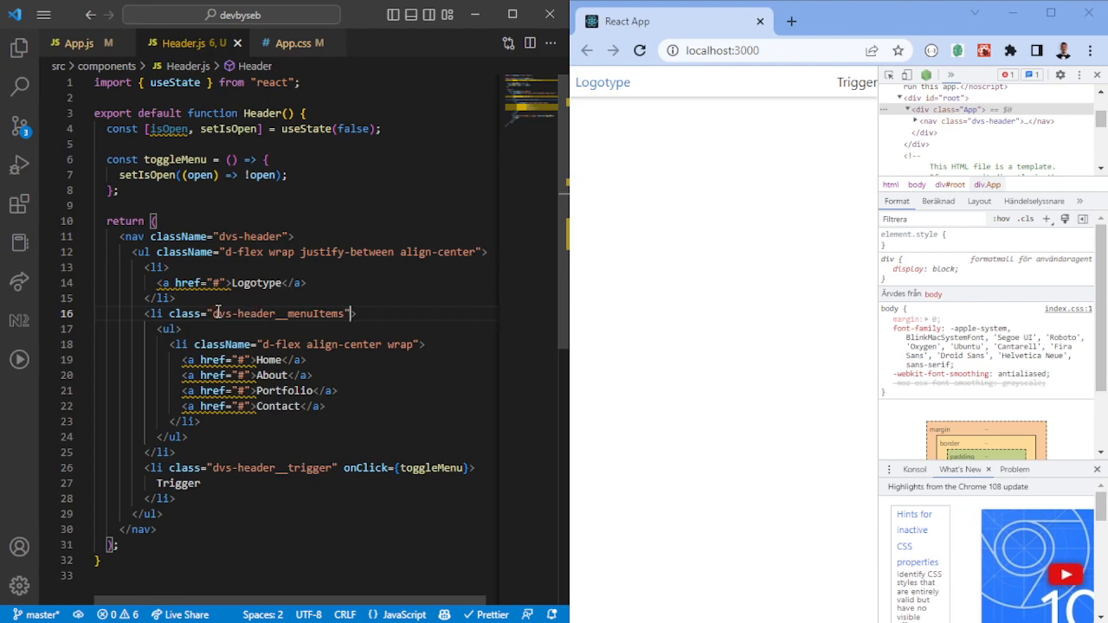
{"action": "double_click", "coordinate": [277, 313]}
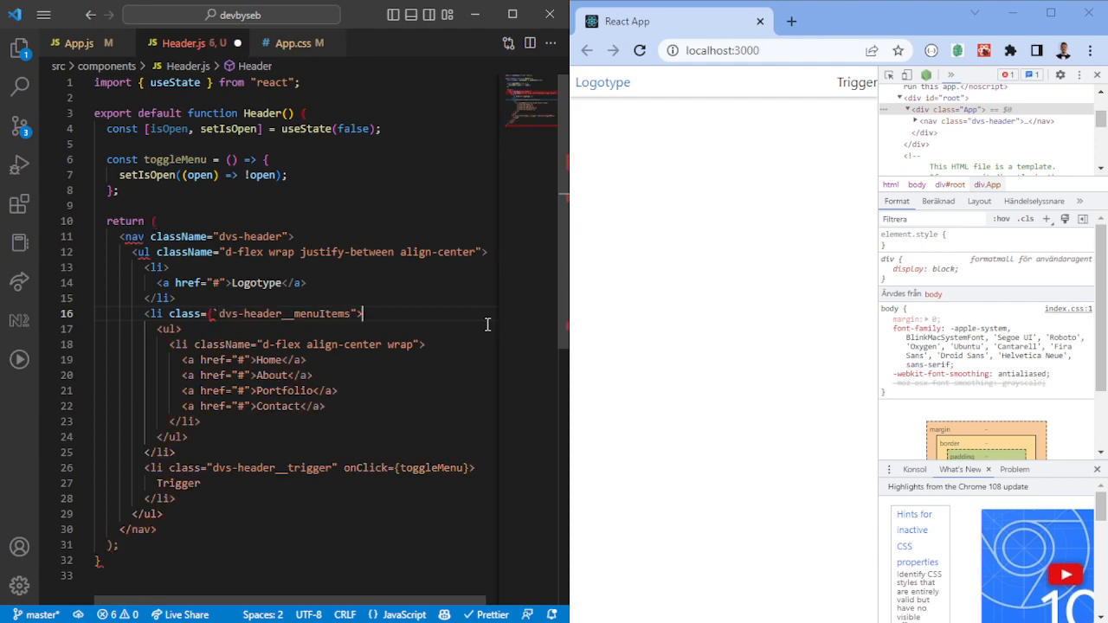
{"action": "type", "text": " ${isOpen ? \"is-open\" : \"\"}"}
{"action": "key", "text": "Enter"}
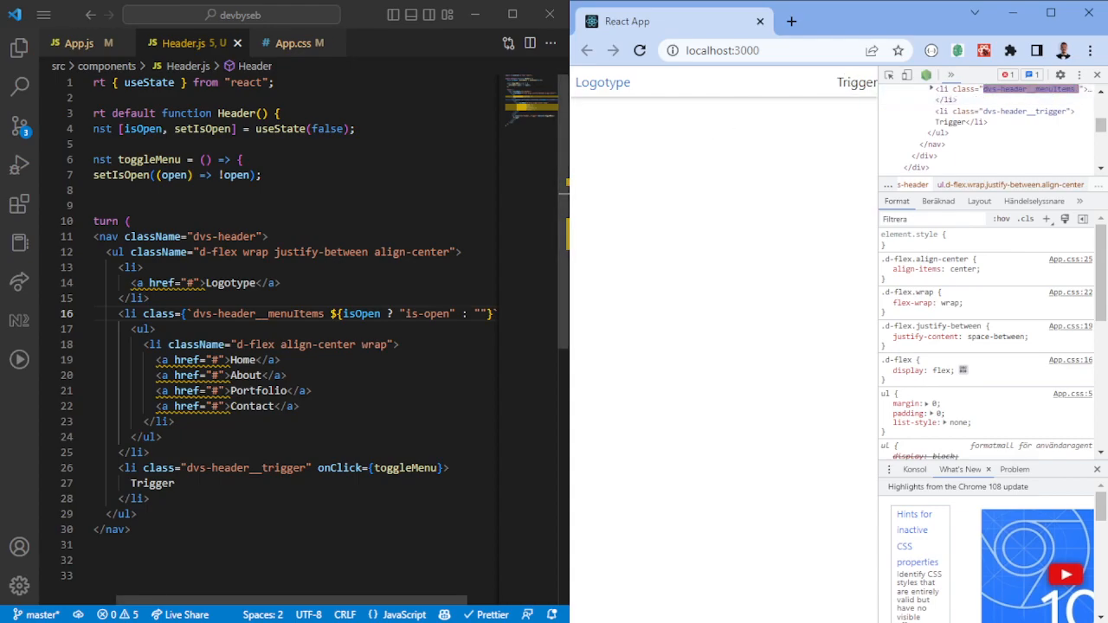
{"action": "left_click", "coordinate": [289, 41]}
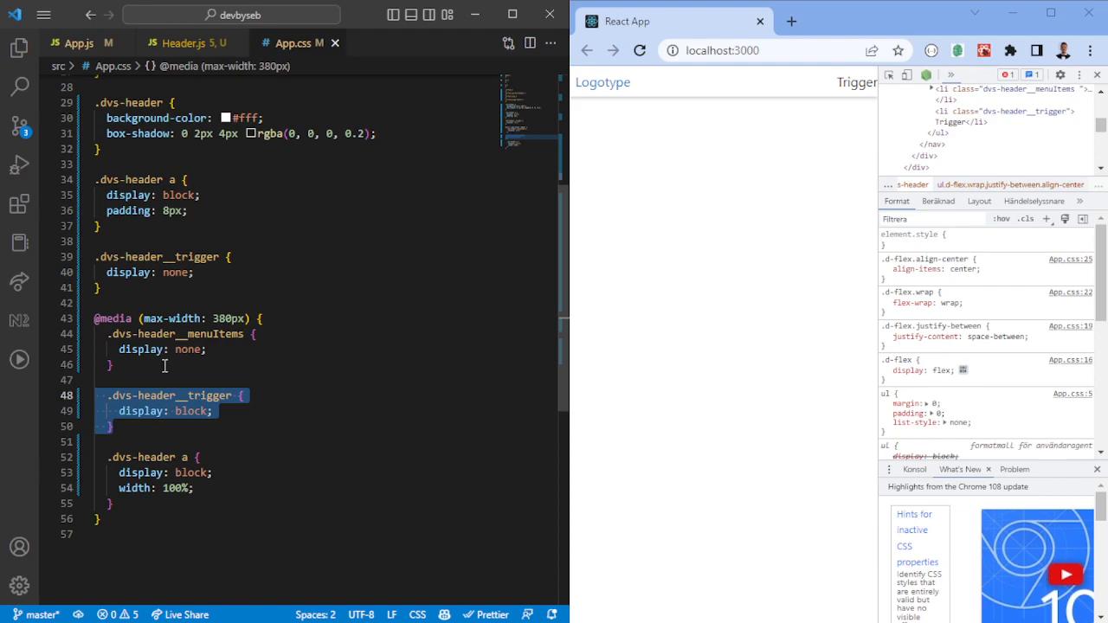
Step: Add .dvs-header__menuItems.is-open { display: block; } inside the 380px media query
{"action": "left_click", "coordinate": [180, 334]}
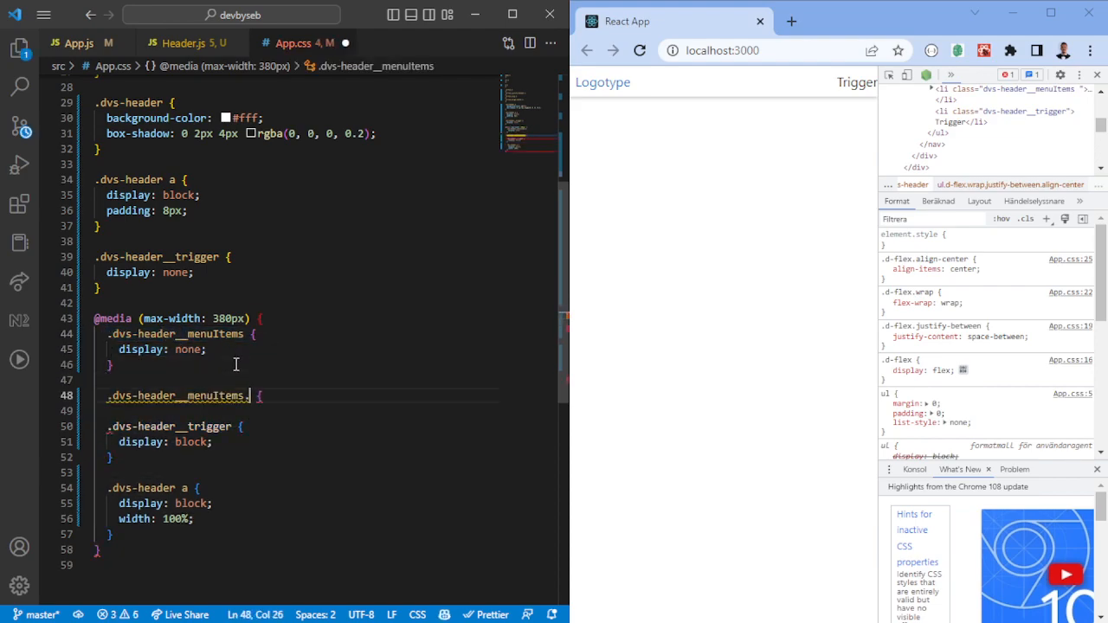
{"action": "type", "text": ".is-open"}
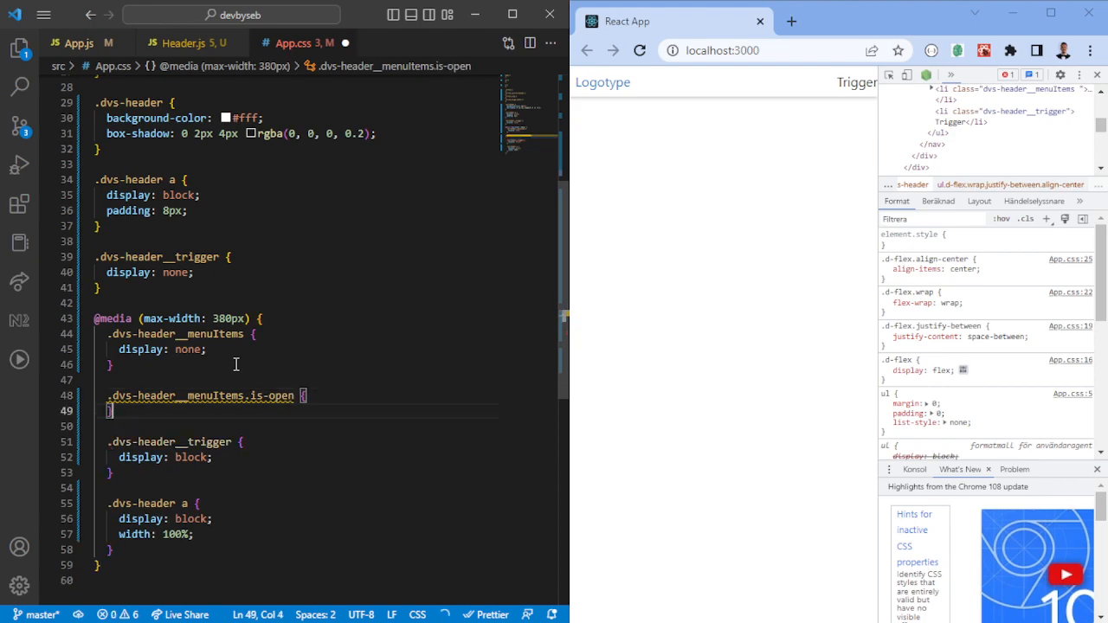
{"action": "type", "text": "display: block;"}
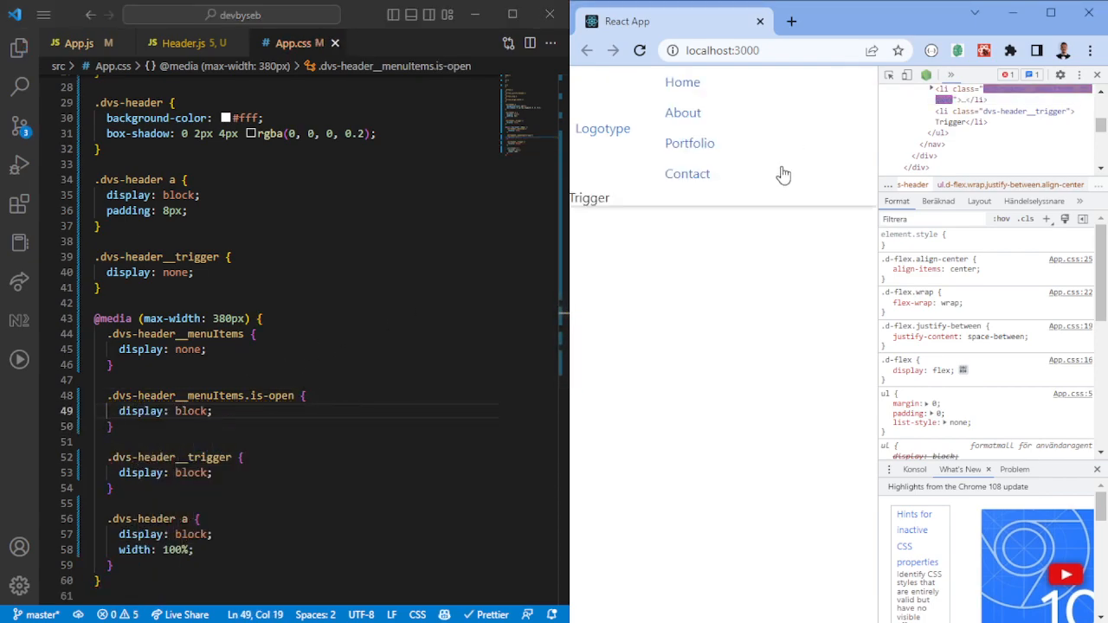
{"action": "mouse_move", "coordinate": [606, 192]}
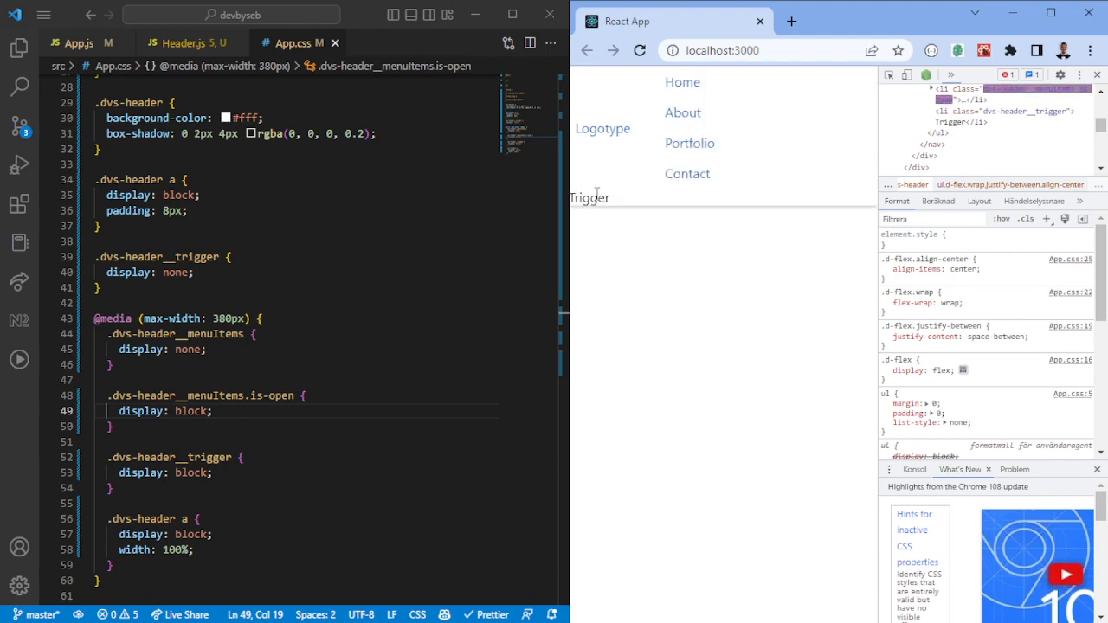
{"action": "left_click", "coordinate": [187, 42]}
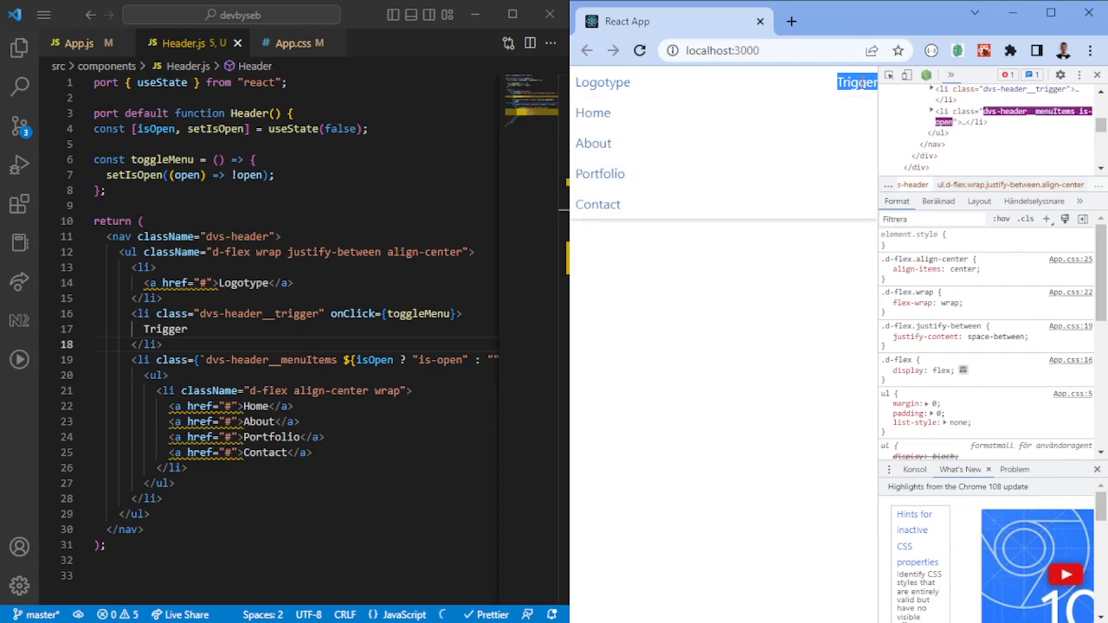
Step: Toggle the mobile menu from Trigger in the preview and shrink the viewport back below 380px
{"action": "left_click", "coordinate": [855, 83]}
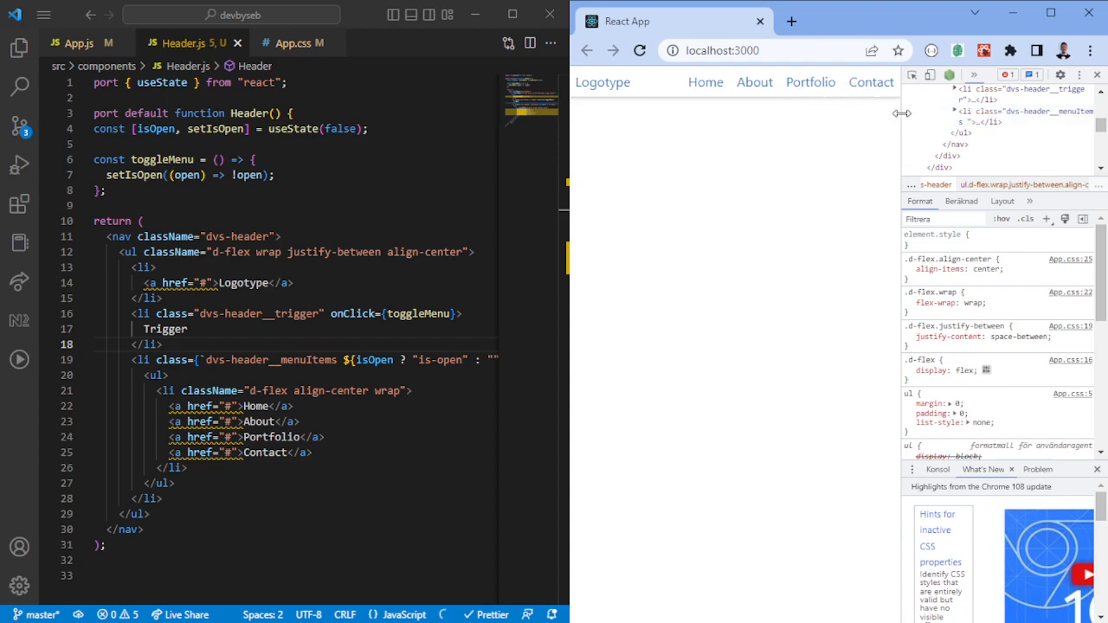
{"action": "left_click_drag", "start_coordinate": [901, 112], "coordinate": [753, 112]}
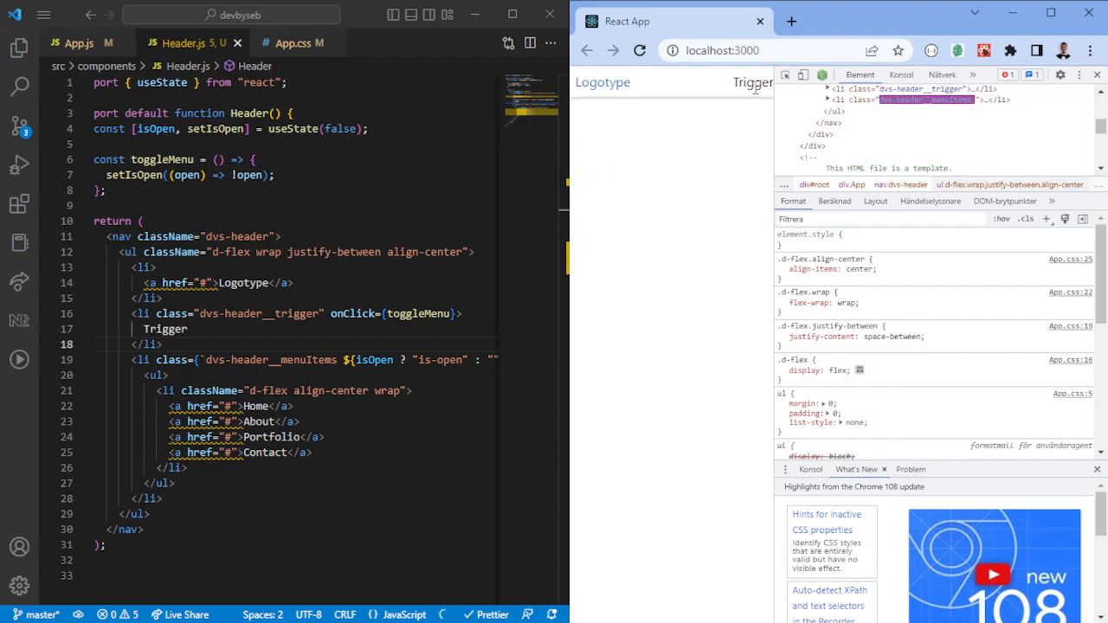
Step: Add border-top: 1px solid #eee to the mobile .dvs-header__menuItems rule and open the menu from Trigger
{"action": "left_click", "coordinate": [292, 42]}
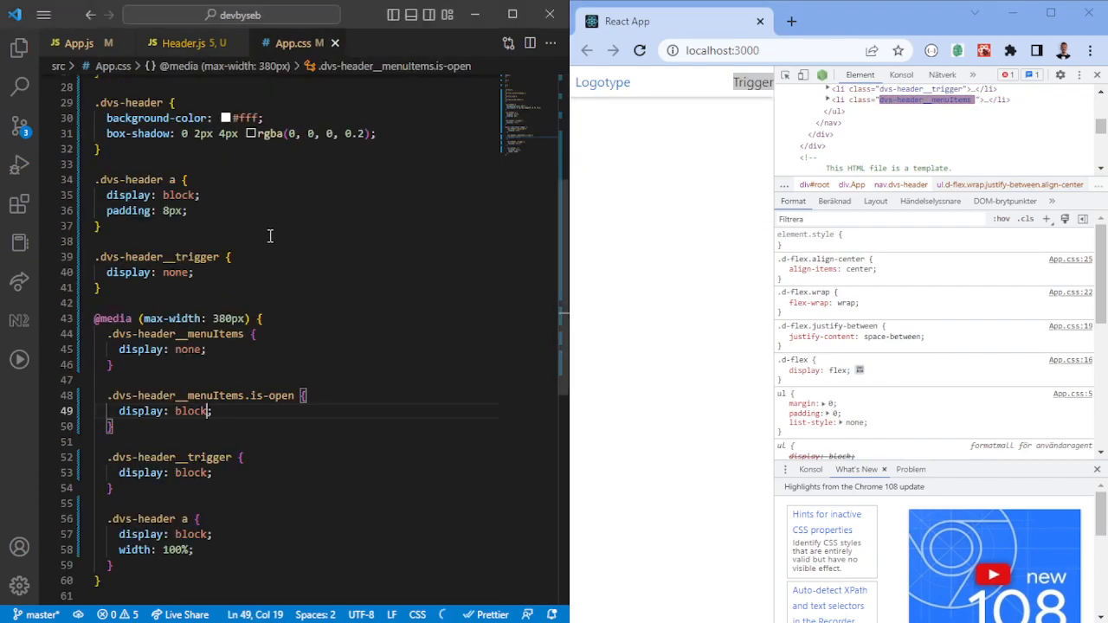
{"action": "scroll", "scroll_direction": "down", "scroll_amount": 3}
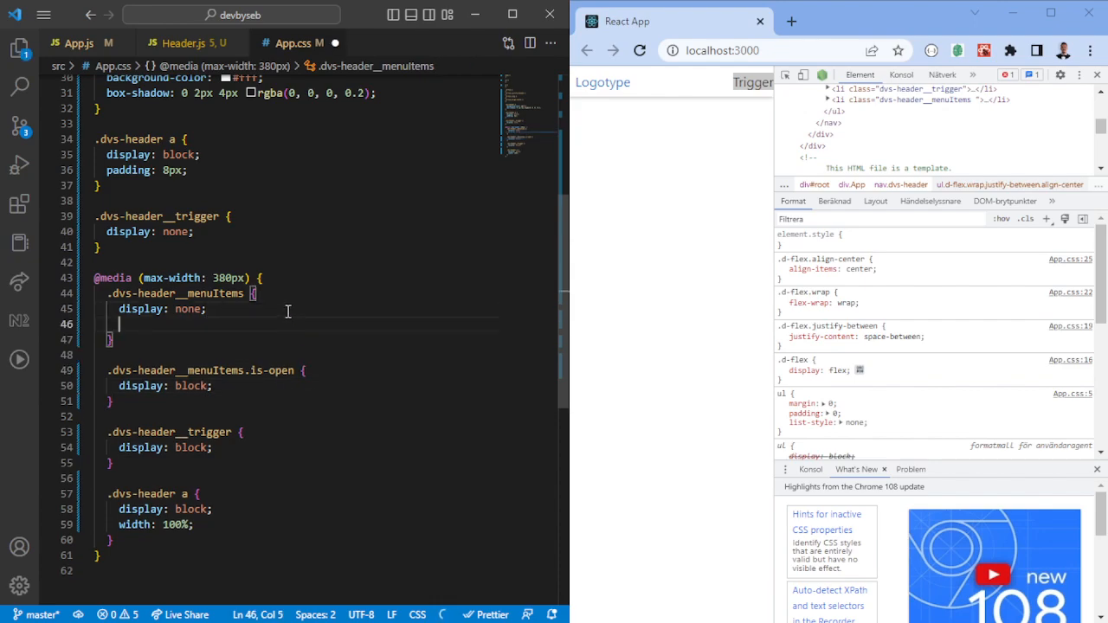
{"action": "type", "text": "border-top: 1px soli"}
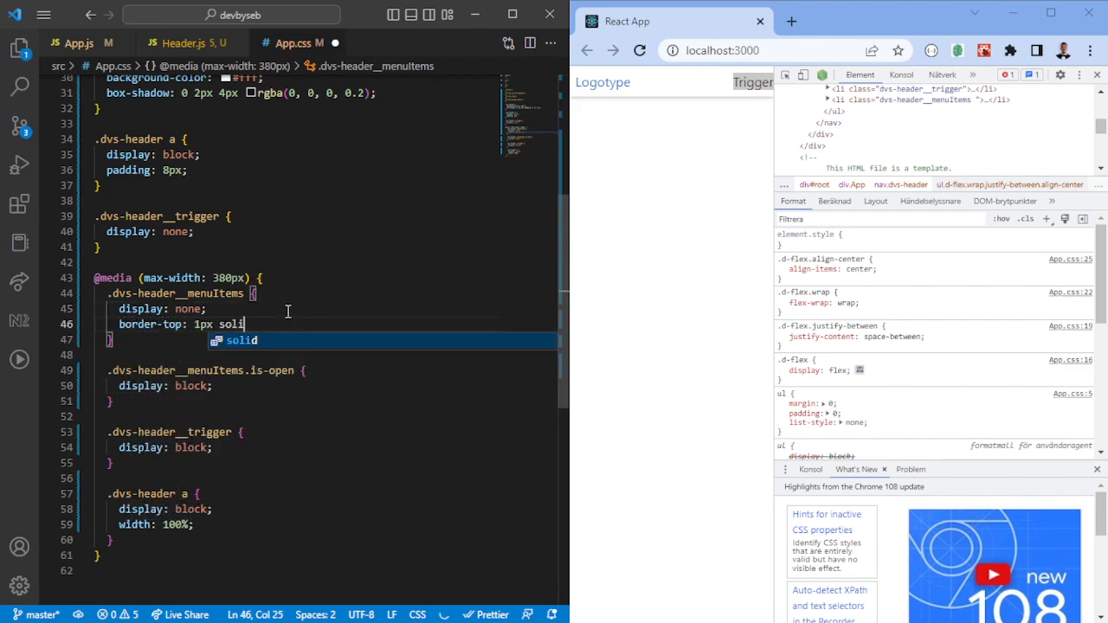
{"action": "type", "text": "#eee;"}
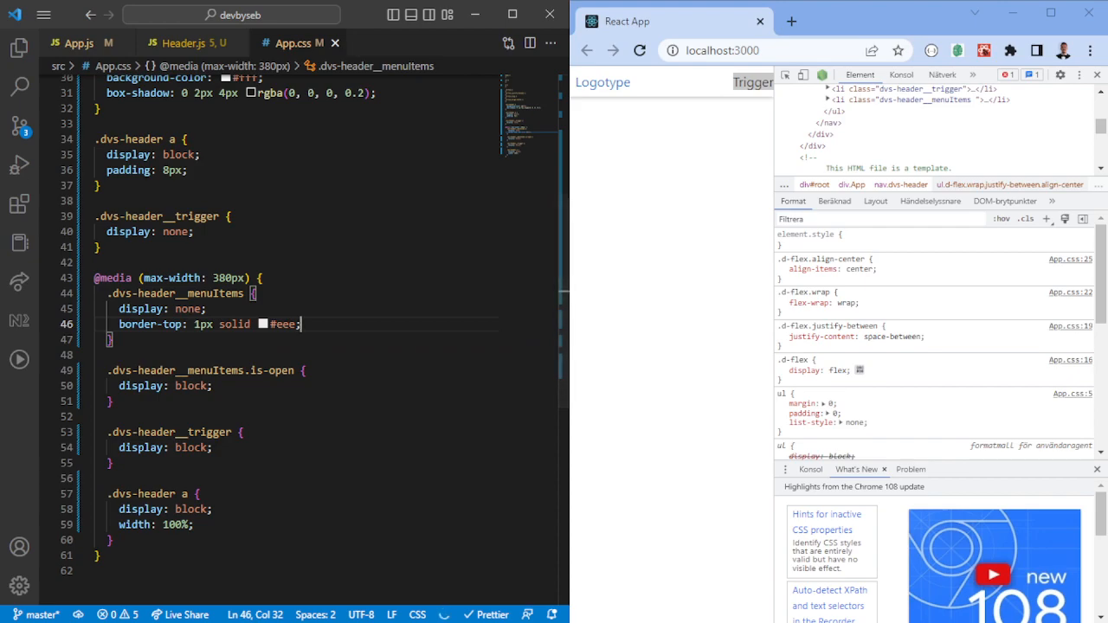
{"action": "left_click", "coordinate": [752, 83]}
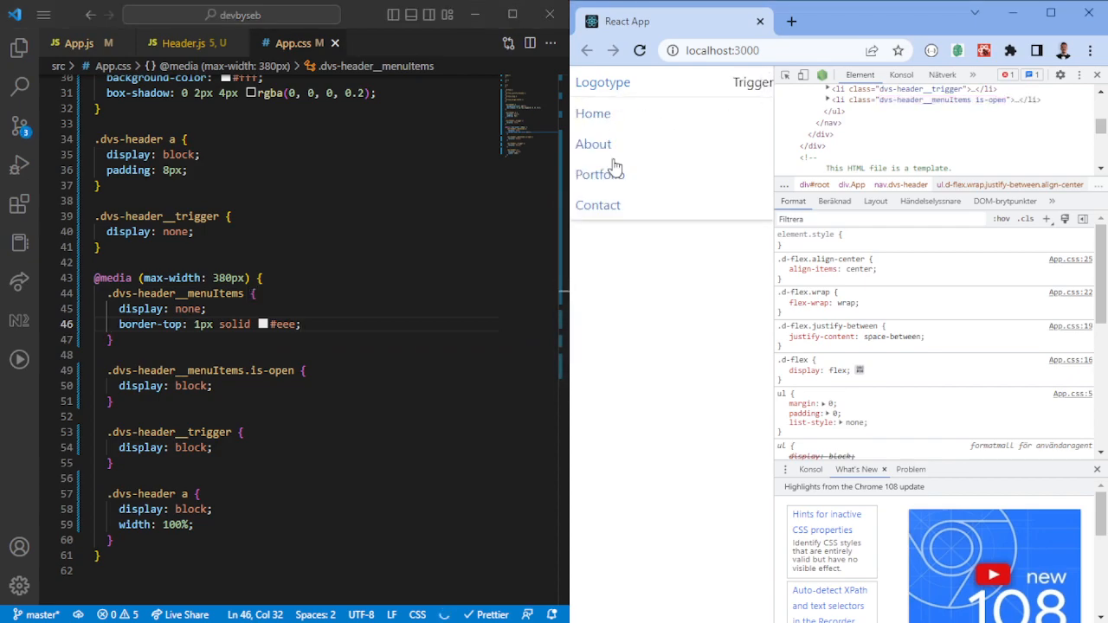